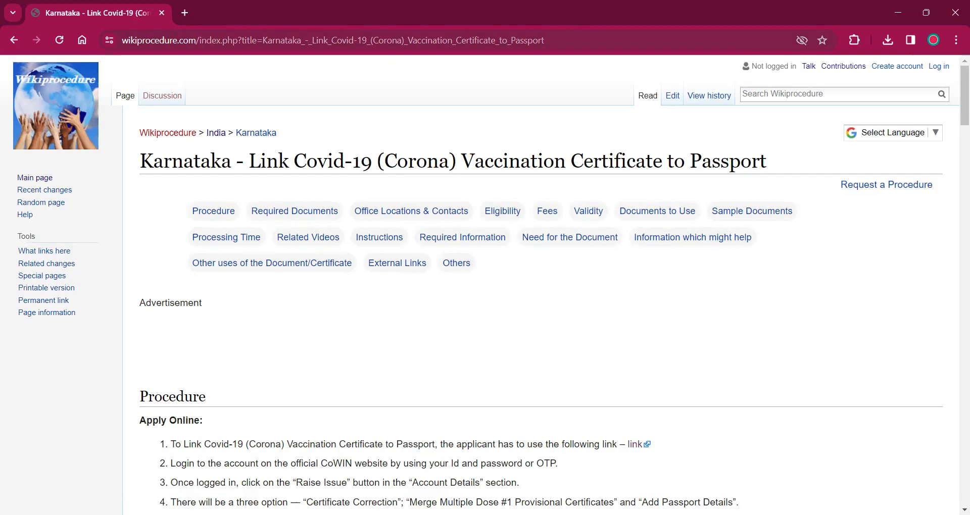
Step: Reach the Procedure section and follow step one's link to the CoWIN website in a new tab
left_click(327, 41)
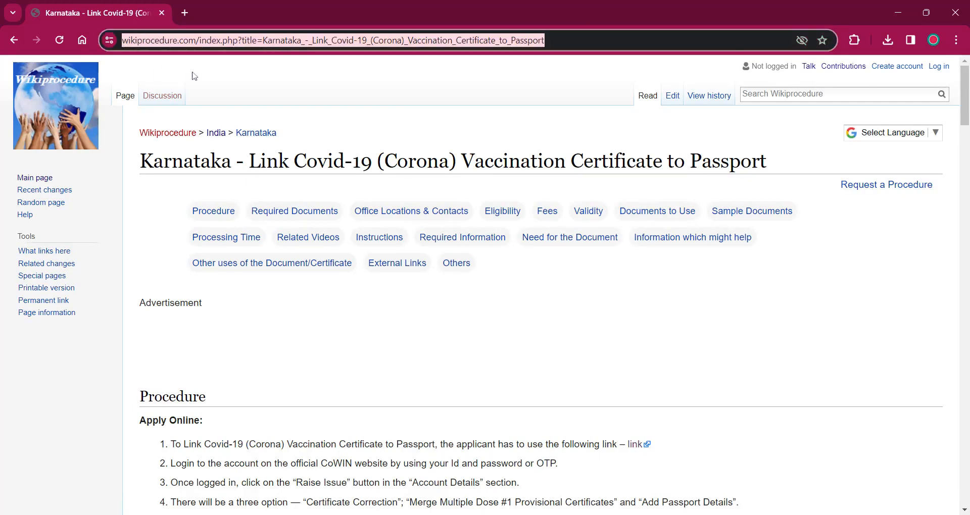
mouse_move(268, 86)
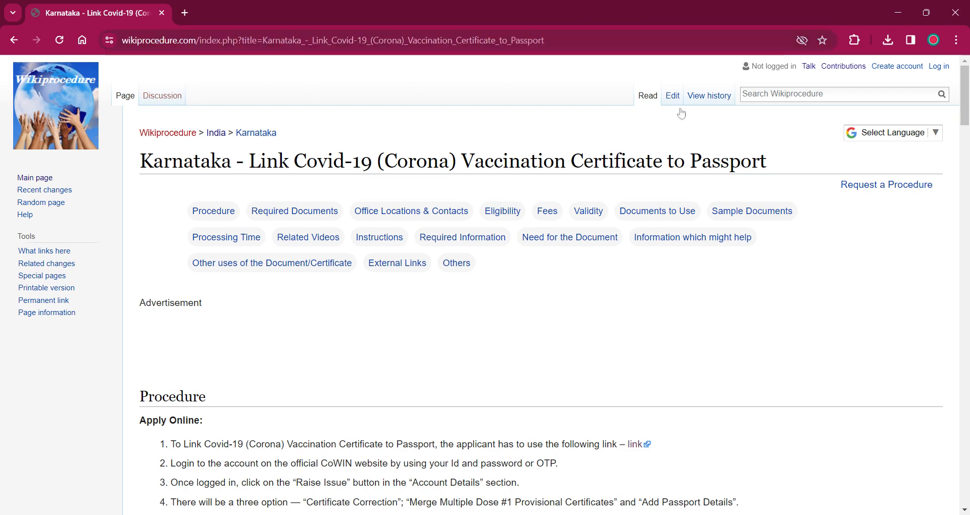
mouse_move(891, 132)
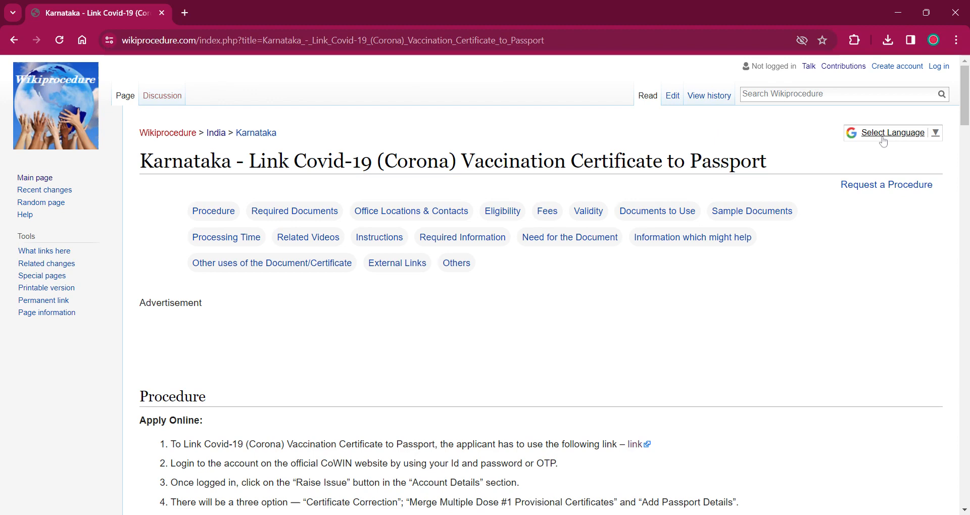
left_click(892, 132)
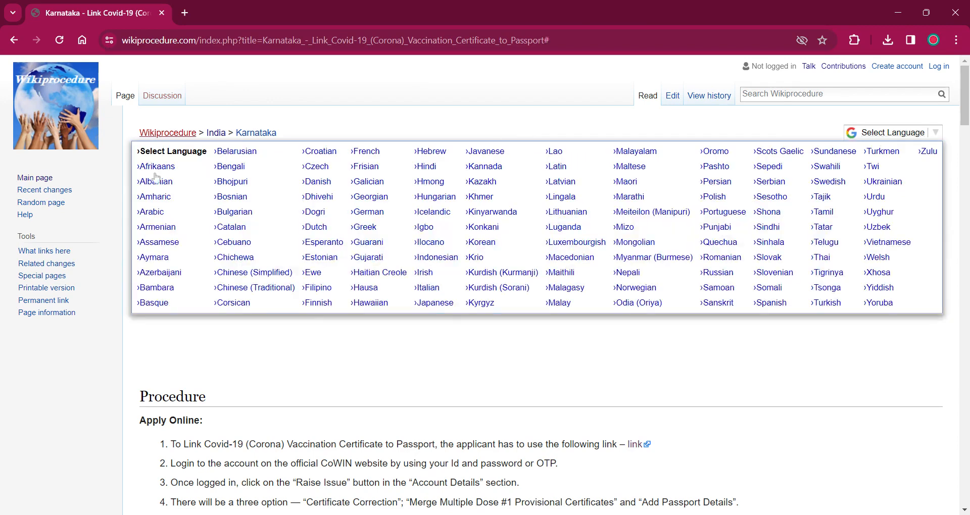
mouse_move(712, 197)
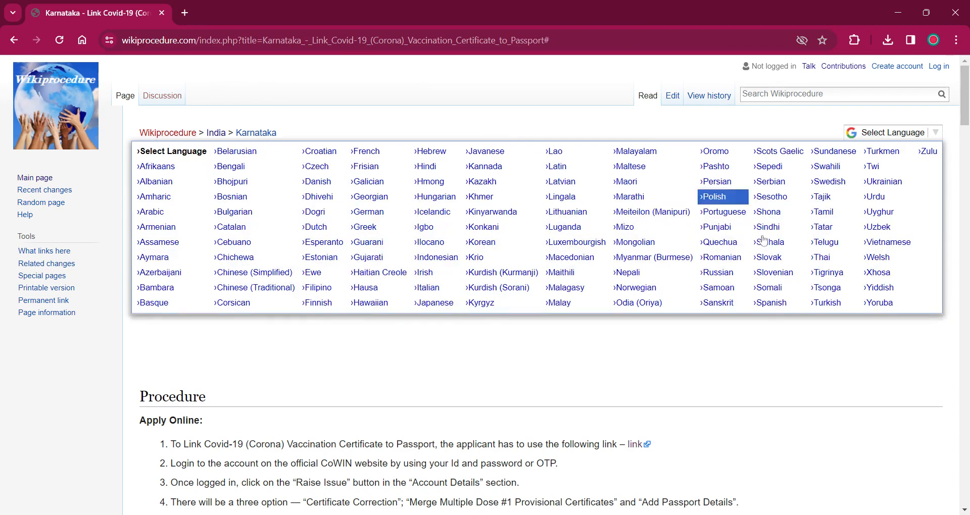
mouse_move(504, 135)
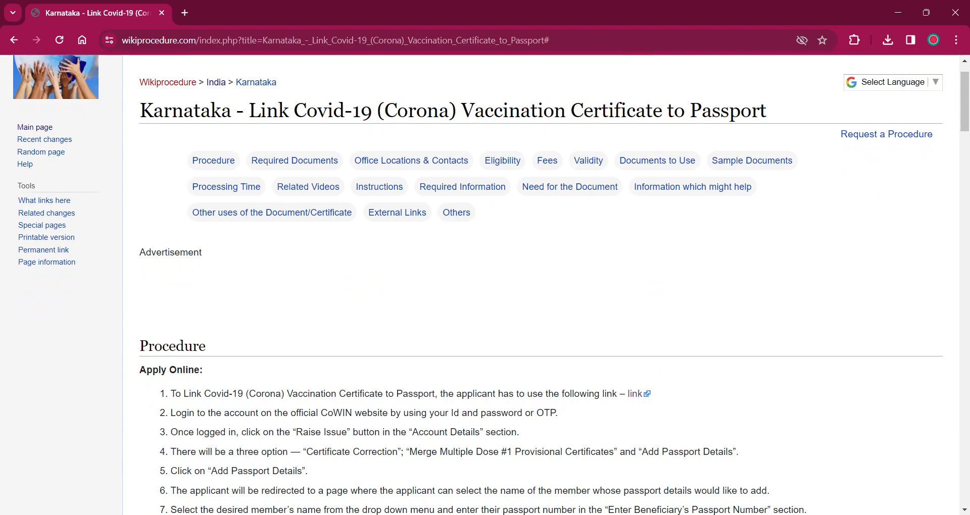
scroll("down", 3)
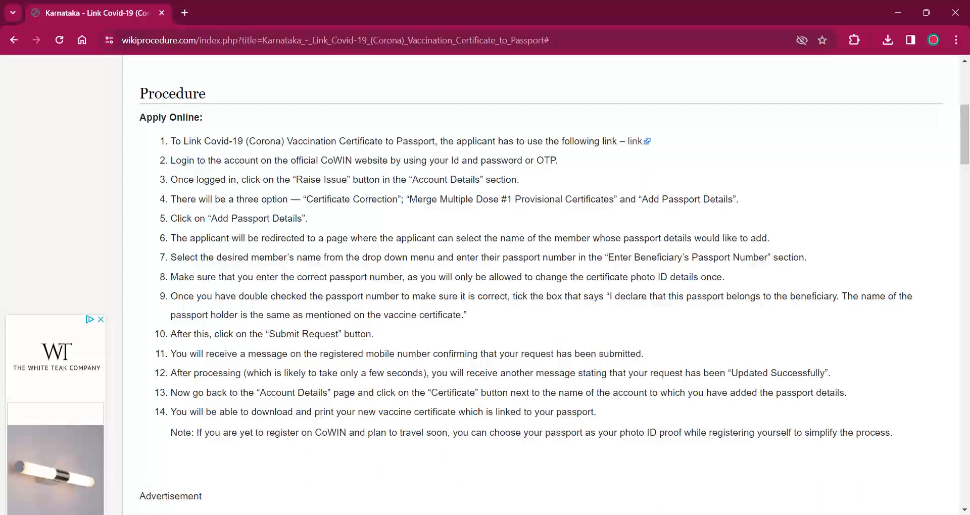
mouse_move(679, 147)
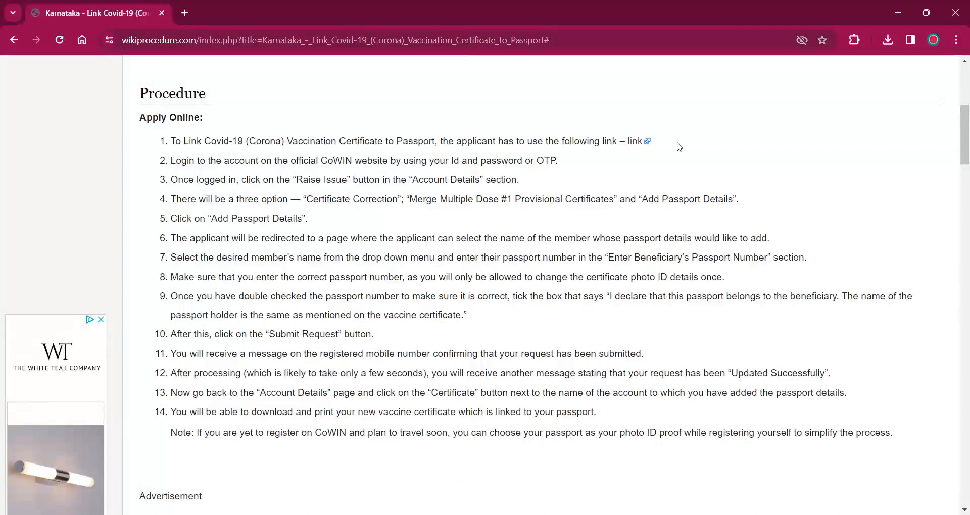
mouse_move(635, 145)
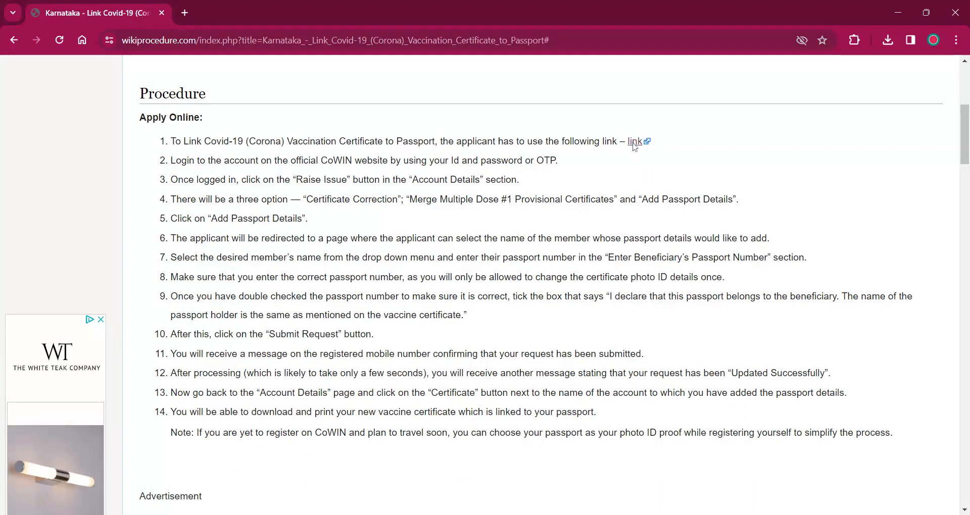
left_click(634, 141)
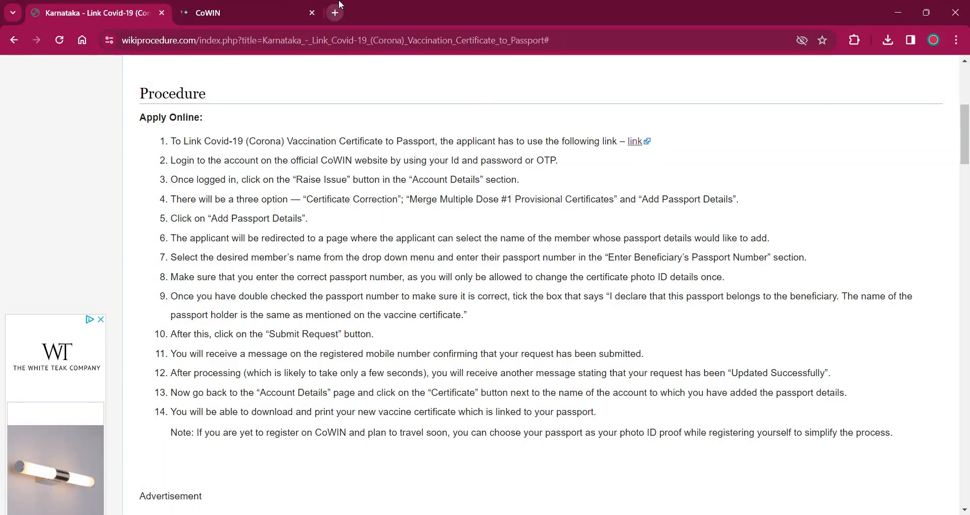
Step: From the CoWIN home page, reach the REGISTER / SIGN IN page asking for a mobile number
left_click(216, 12)
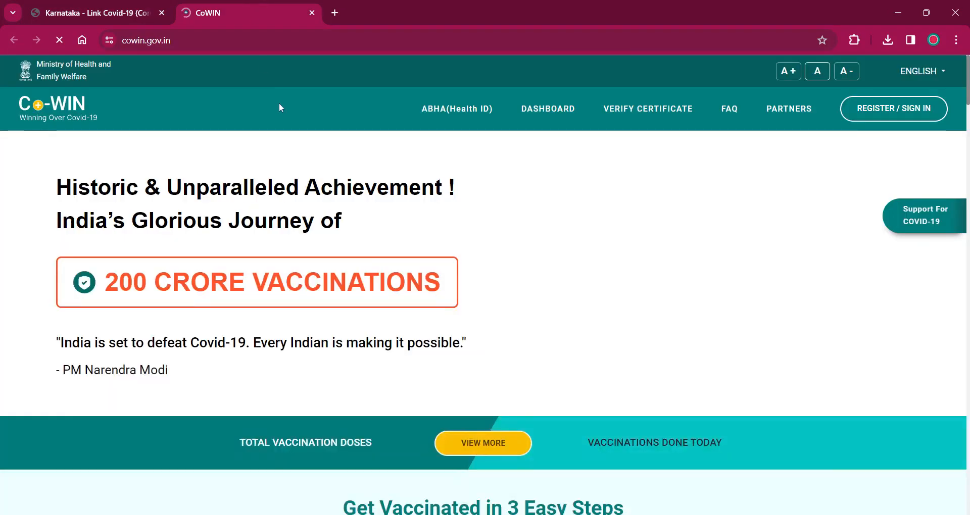
left_click(92, 12)
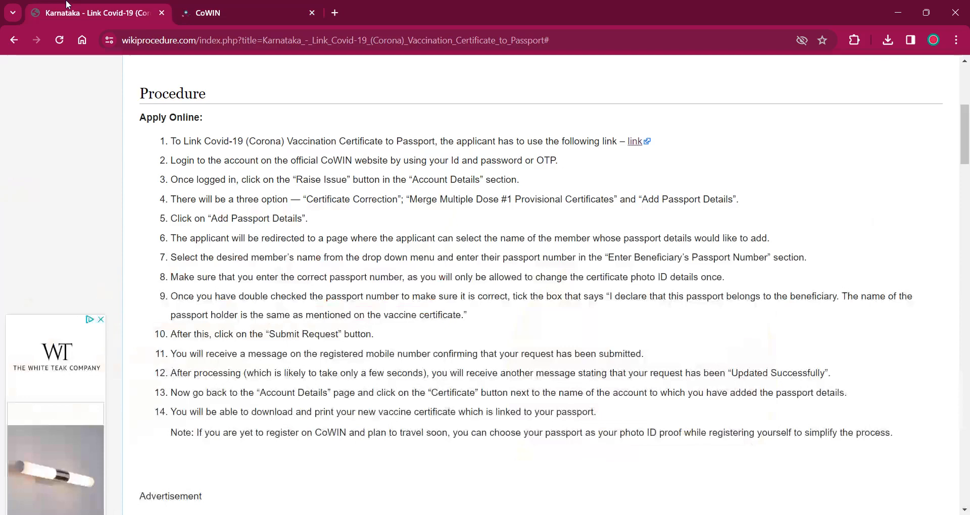
scroll("up", 3)
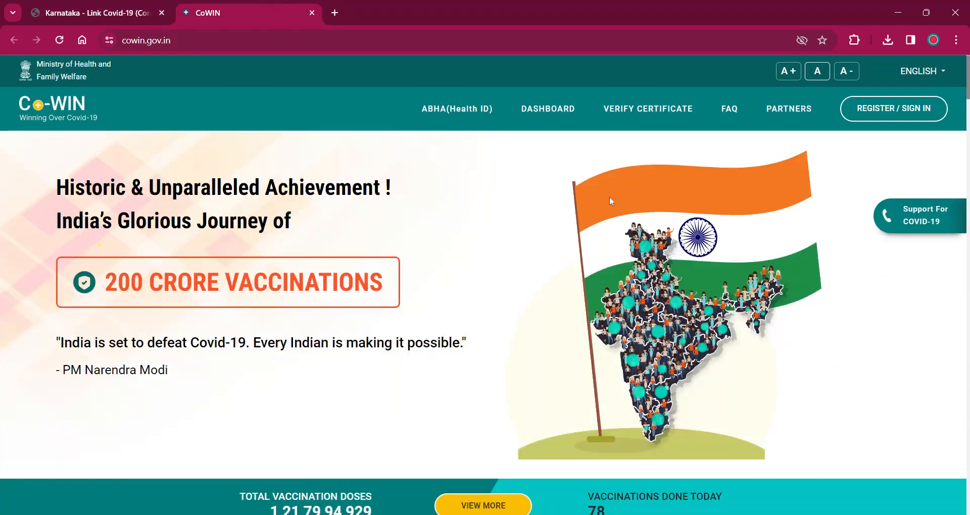
mouse_move(901, 108)
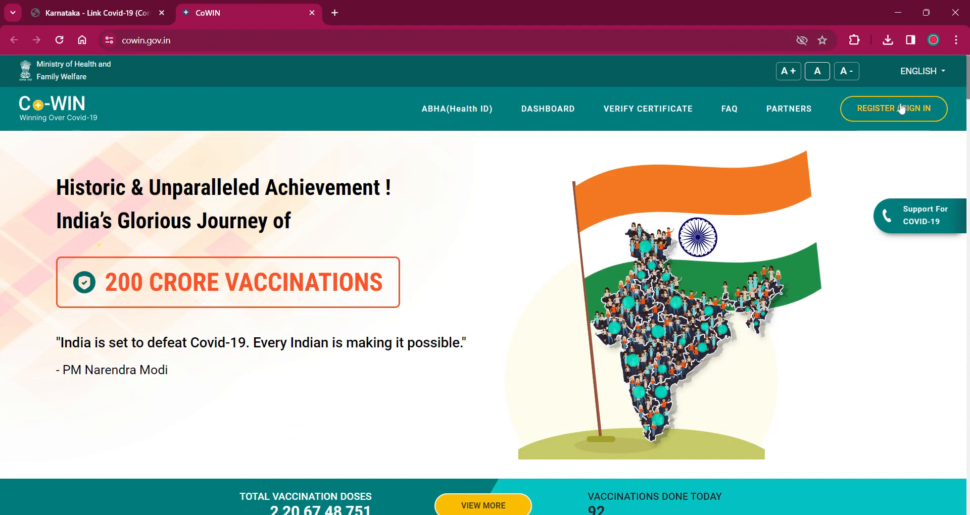
mouse_move(899, 114)
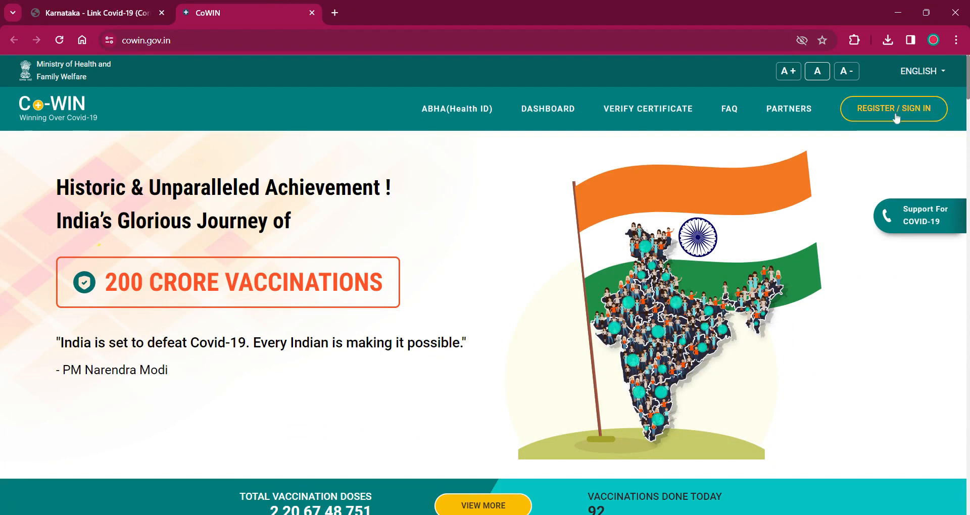
left_click(893, 108)
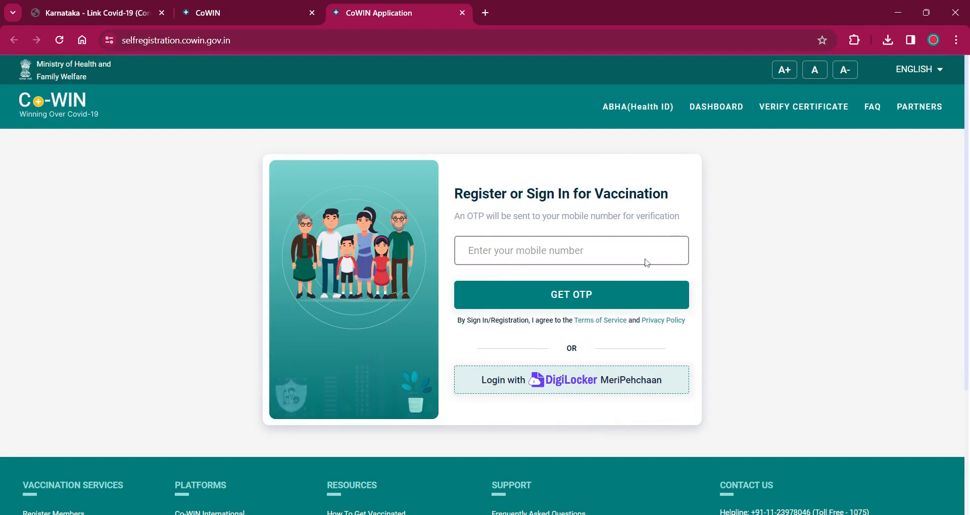
mouse_move(738, 303)
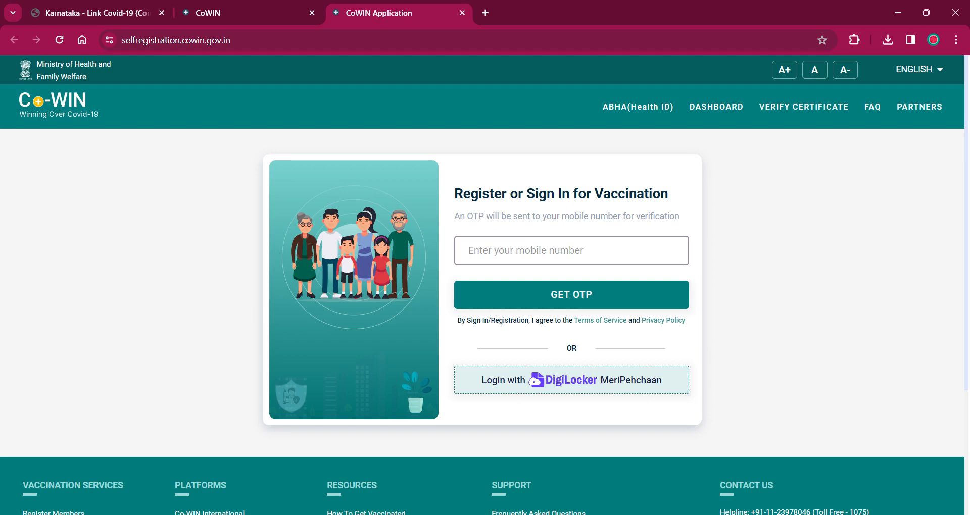
Step: Focus the mobile number field on the sign-in page, then return to the Wikiprocedure article
left_click(571, 251)
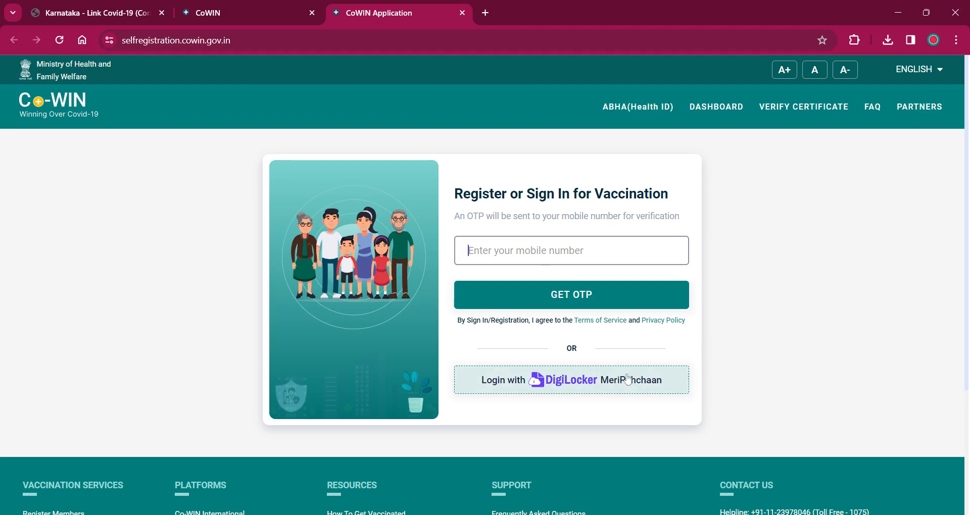
mouse_move(648, 392)
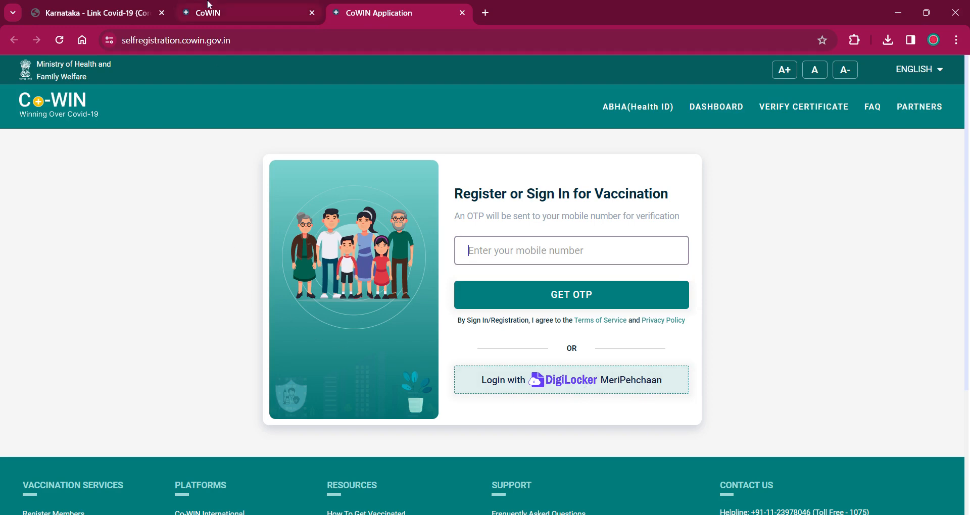
left_click(93, 12)
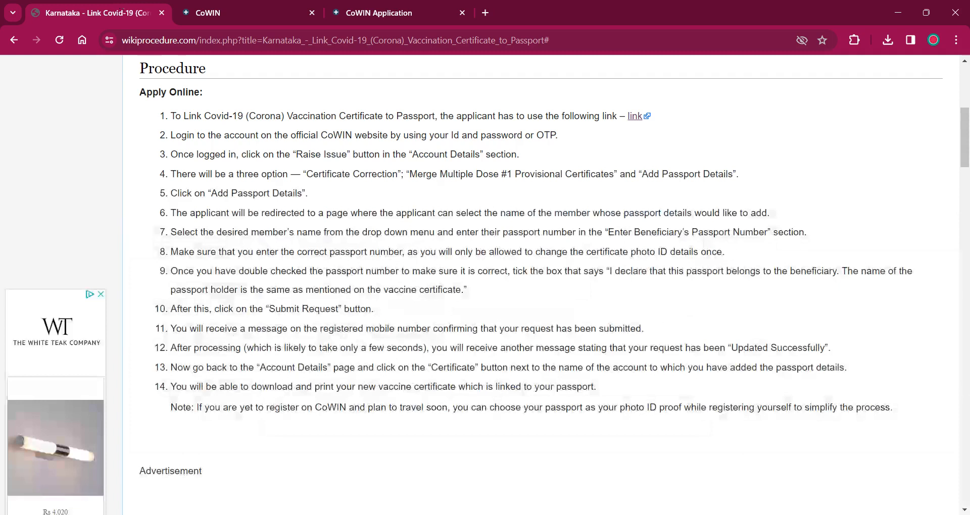
scroll("down", 3)
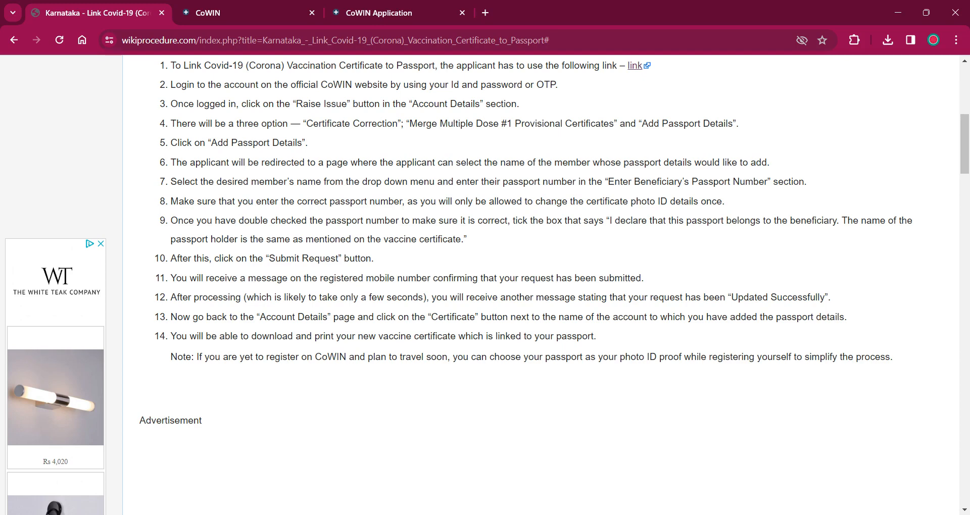
Step: Scroll past Required Documents to the Office Locations & Contacts, Eligibility and Fees sections
scroll("down", 3)
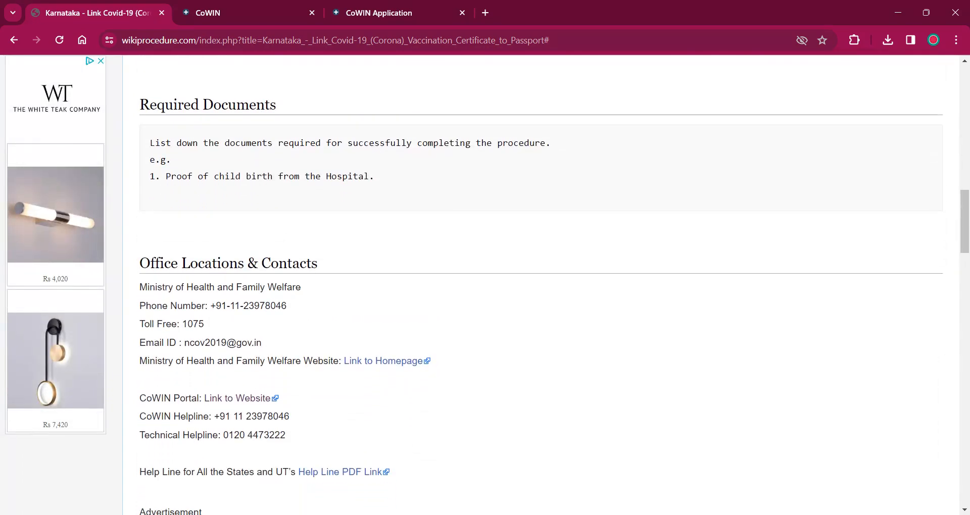
scroll("down", 3)
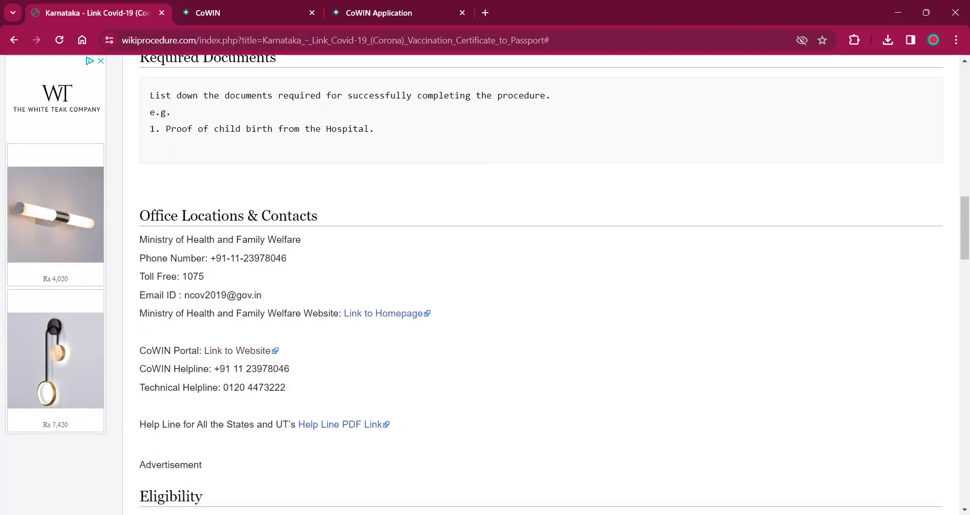
scroll("down", 3)
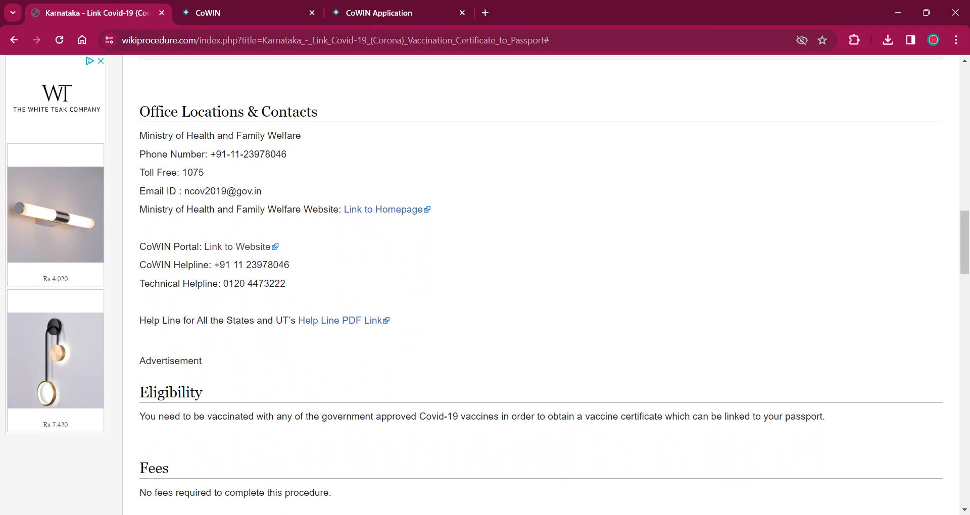
Step: Scroll through Eligibility, Fees and Validity, then back up to the article's title and contents
scroll("down", 3)
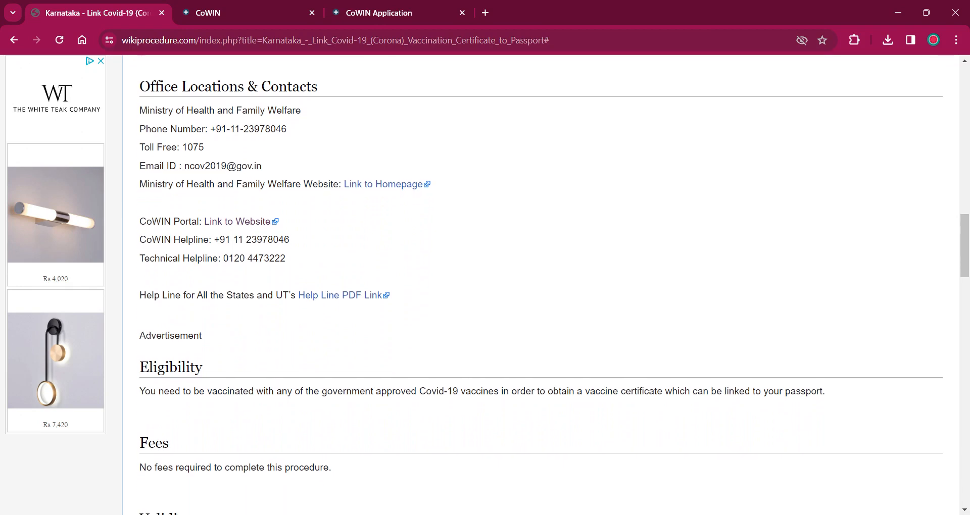
scroll("down", 3)
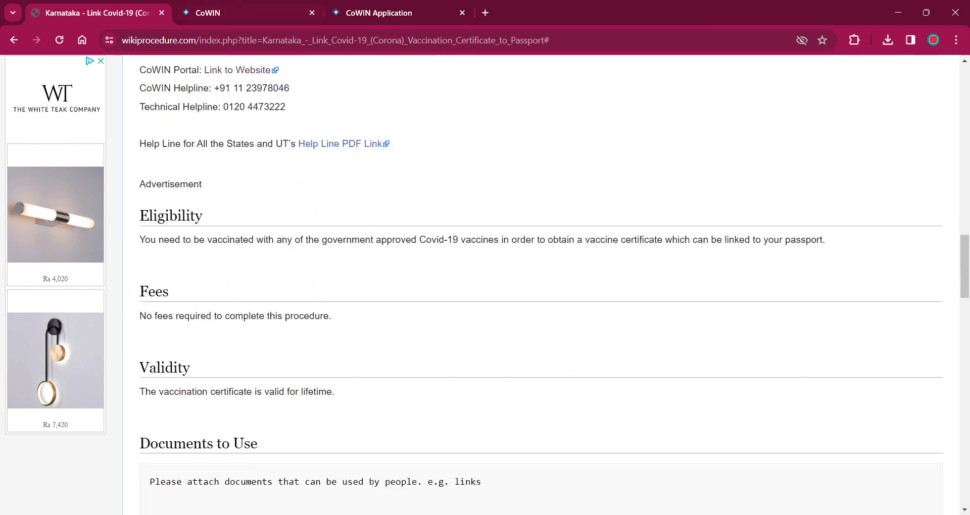
scroll("down", 3)
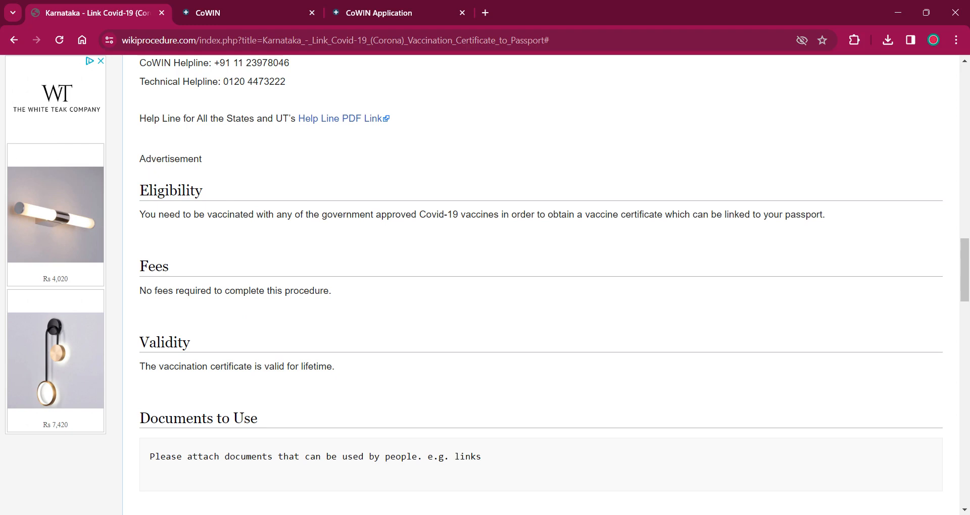
scroll("down", 3)
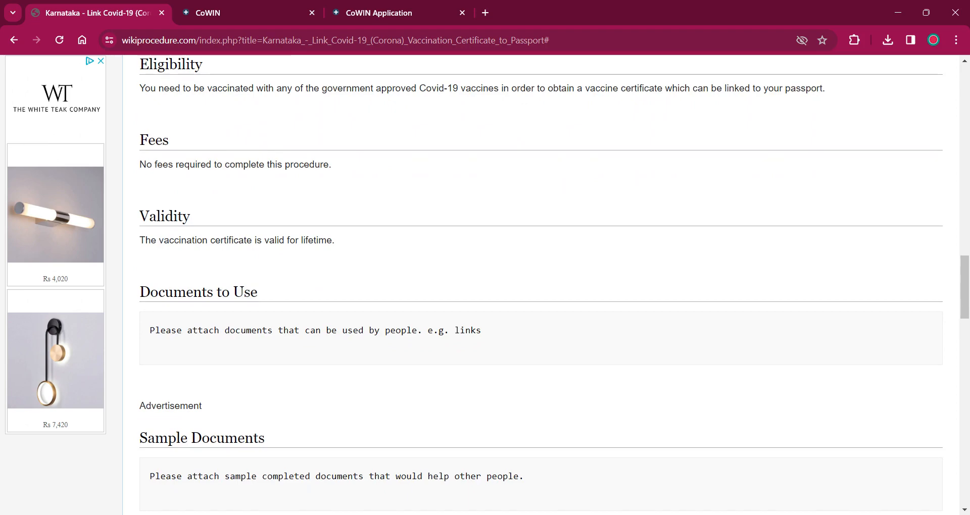
scroll("up", 3)
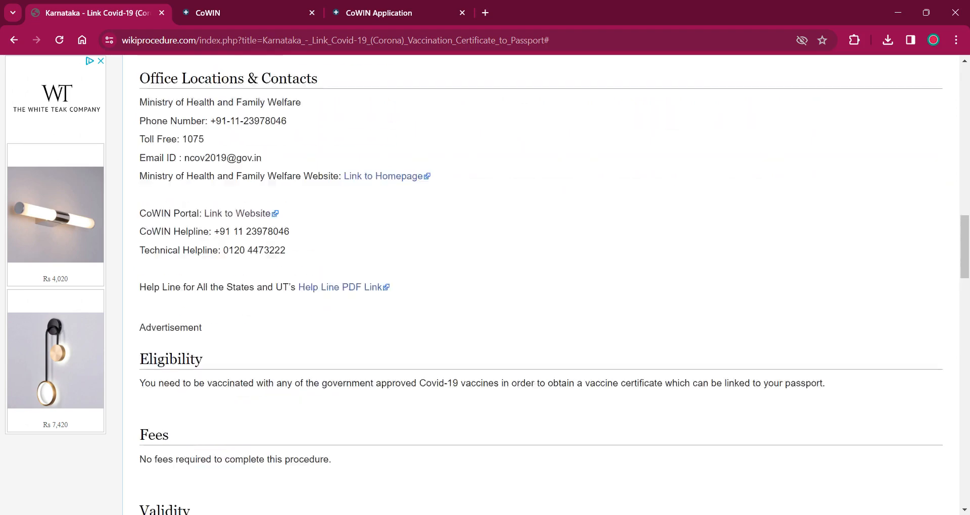
scroll("up", 3)
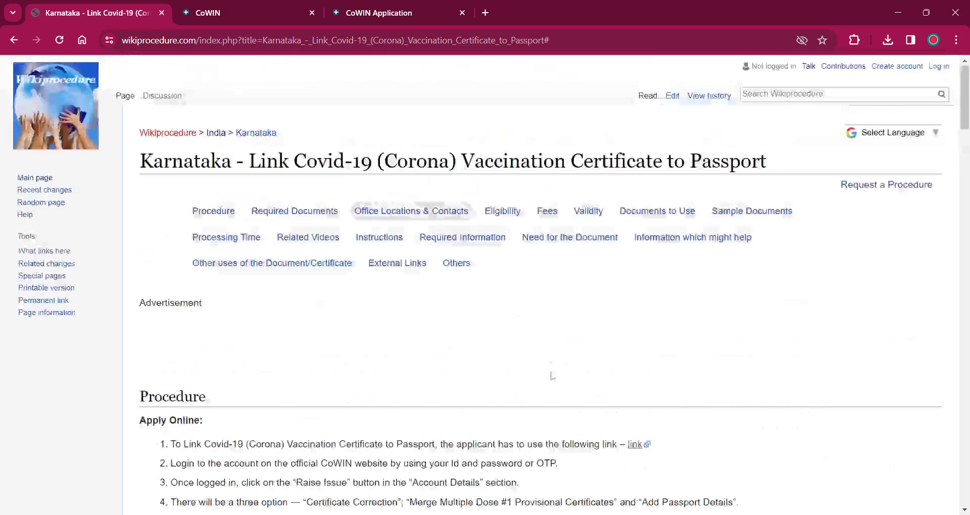
mouse_move(567, 484)
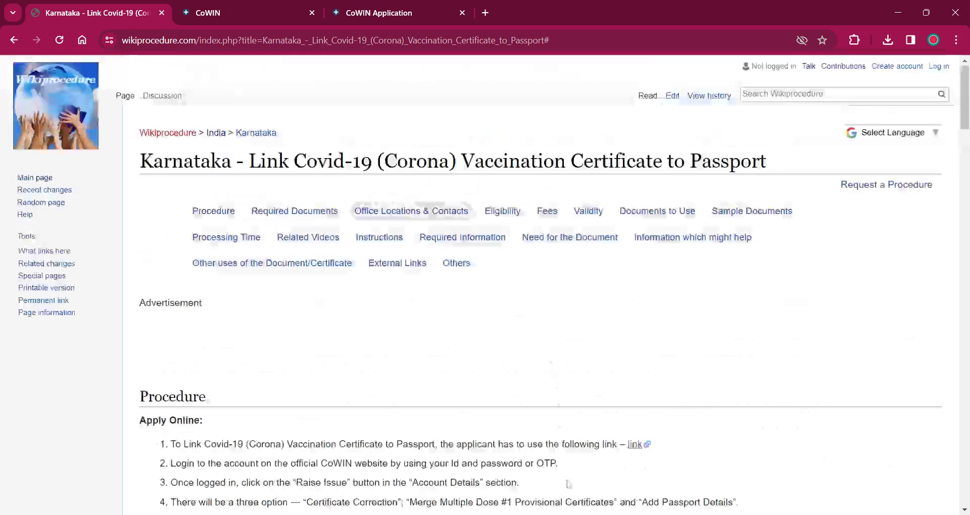